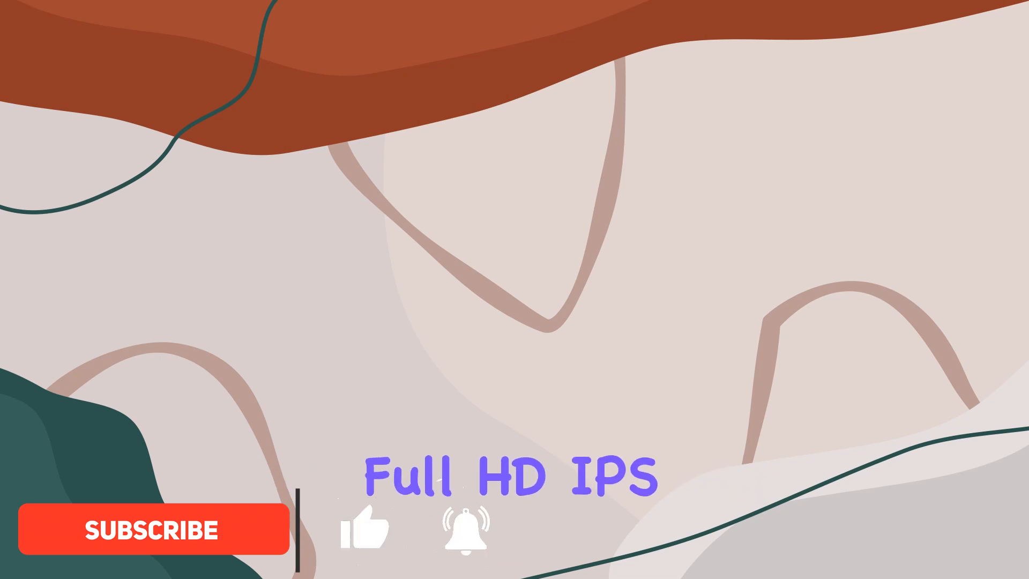
click(153, 529)
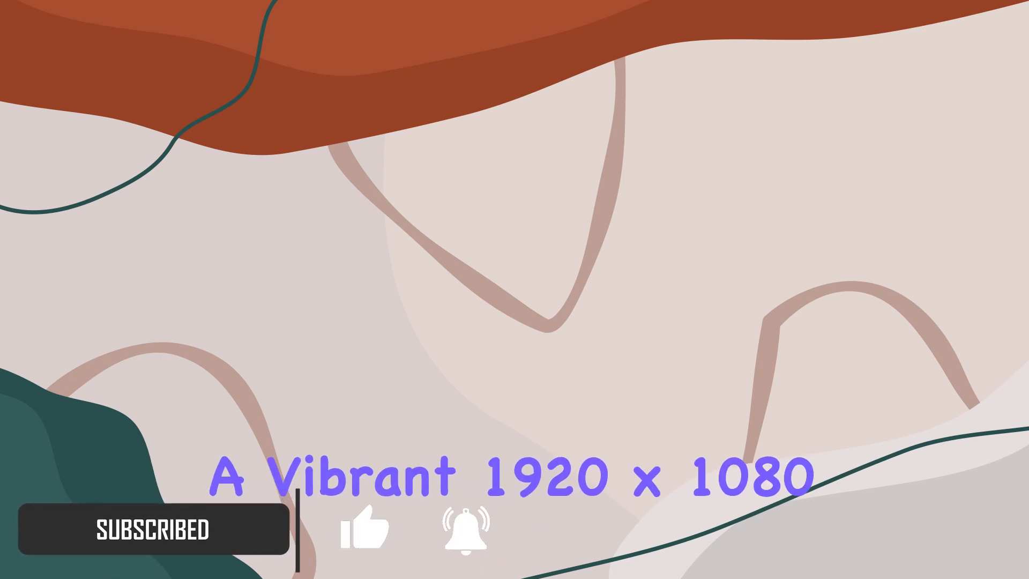